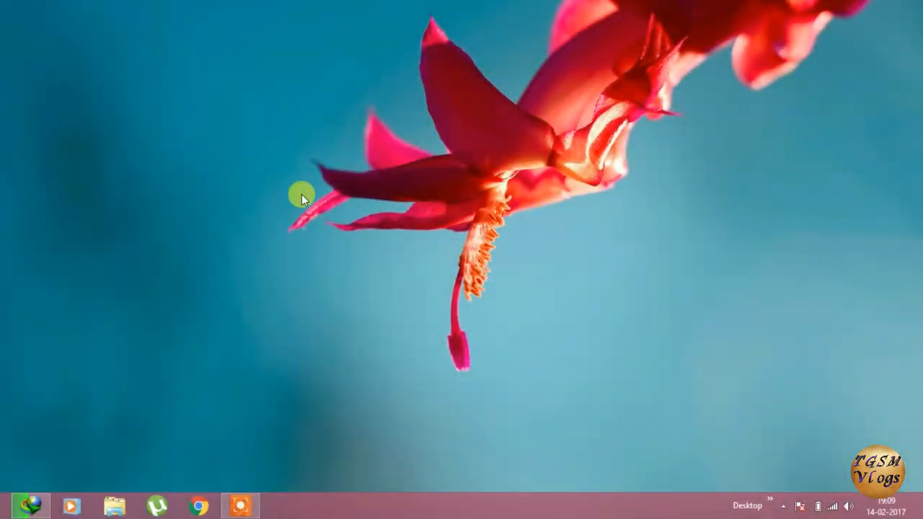
mouse_move(369, 233)
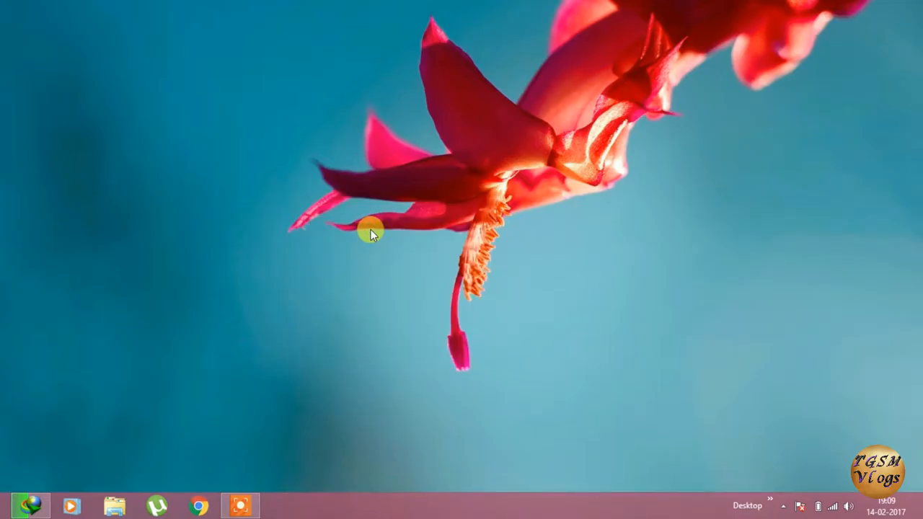
mouse_move(386, 229)
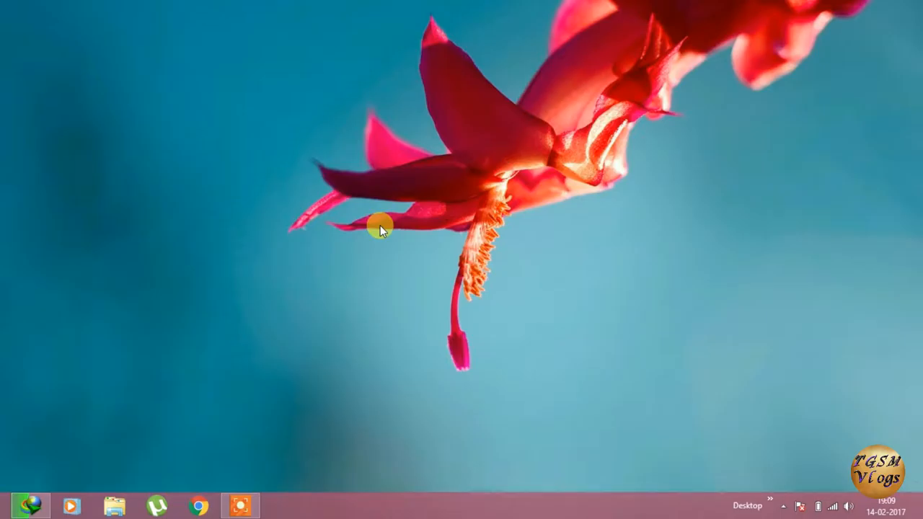
mouse_move(201, 380)
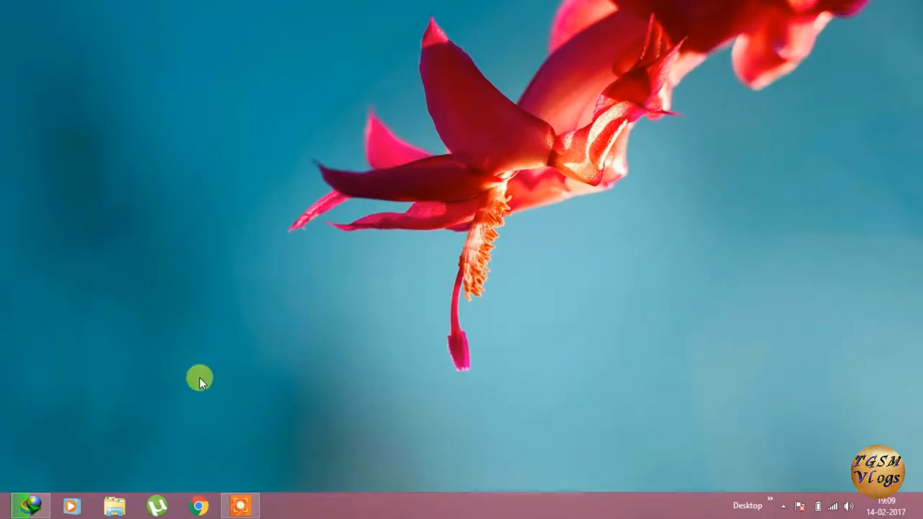
mouse_move(252, 311)
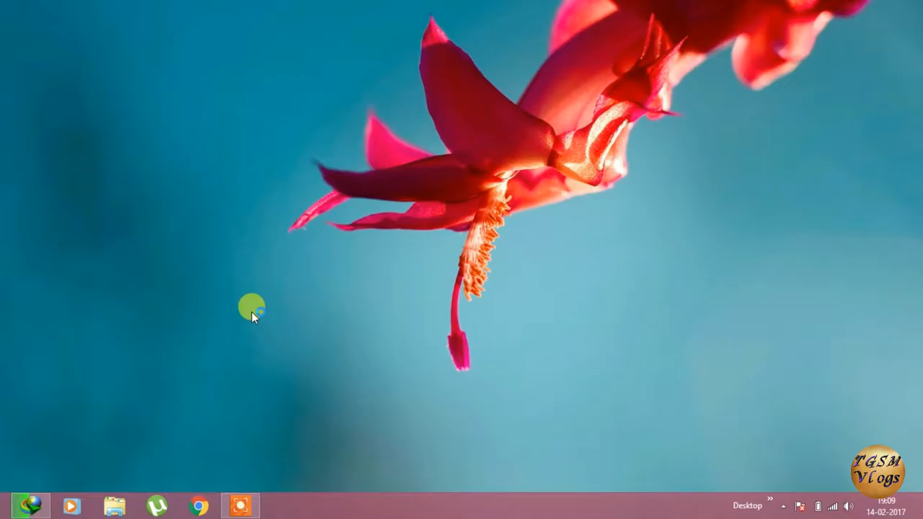
Launch Chrome, search Google for 'bluestacks', and open the official BlueStacks website.
click(200, 505)
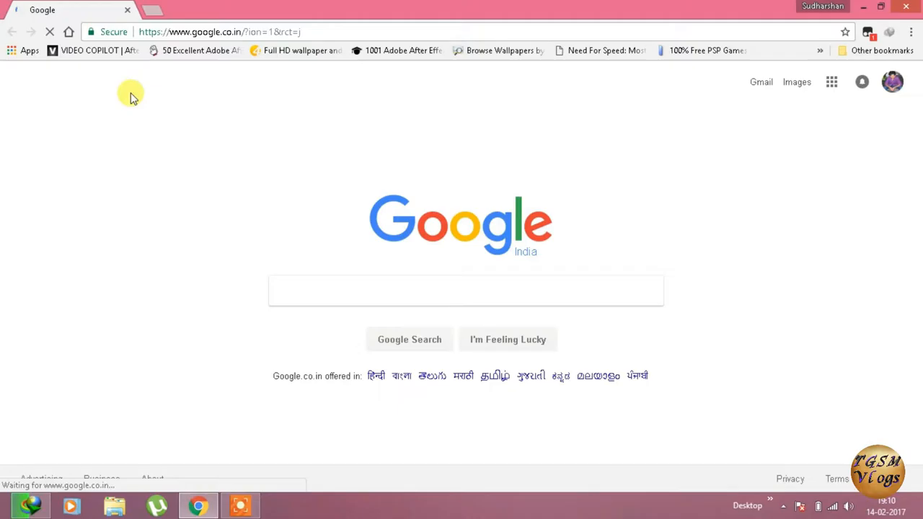
text(bluet)
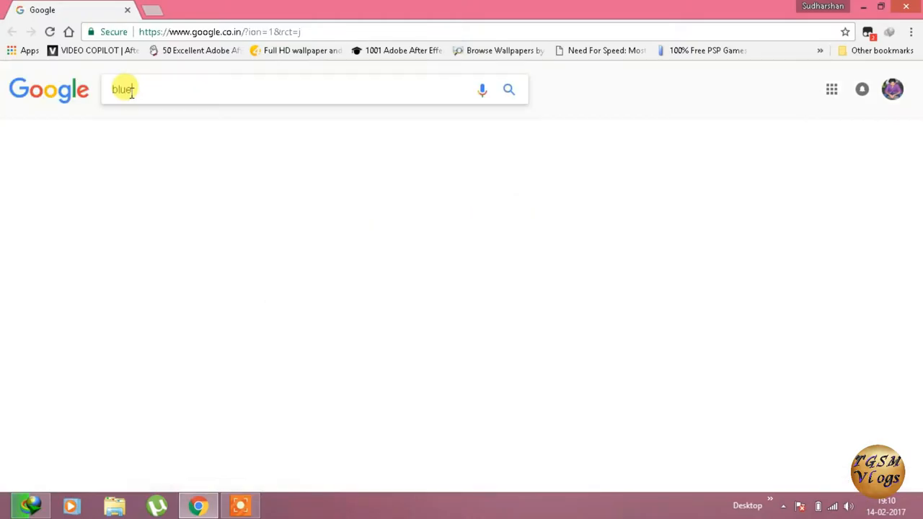
text(sta)
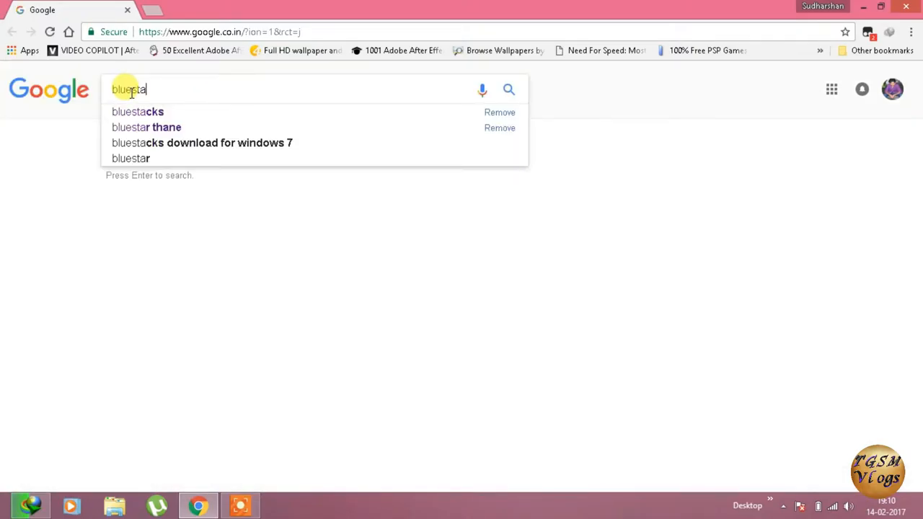
click(138, 112)
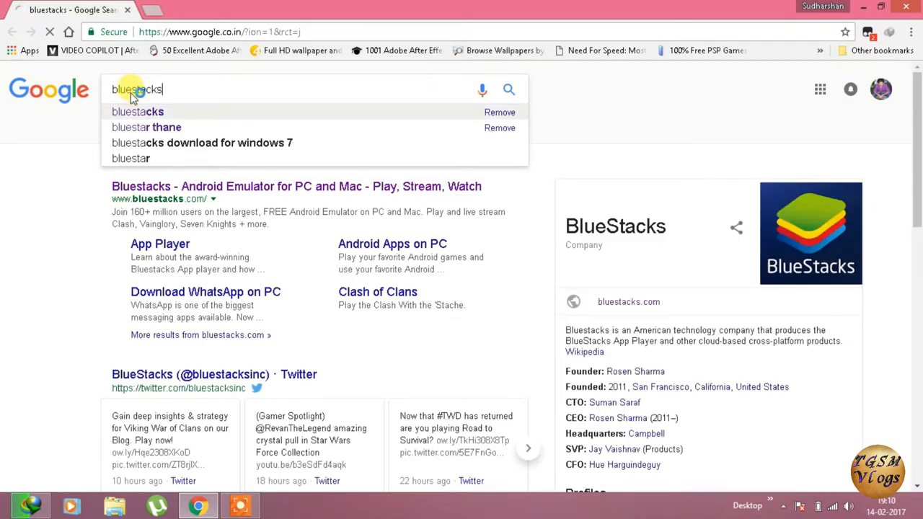
click(146, 127)
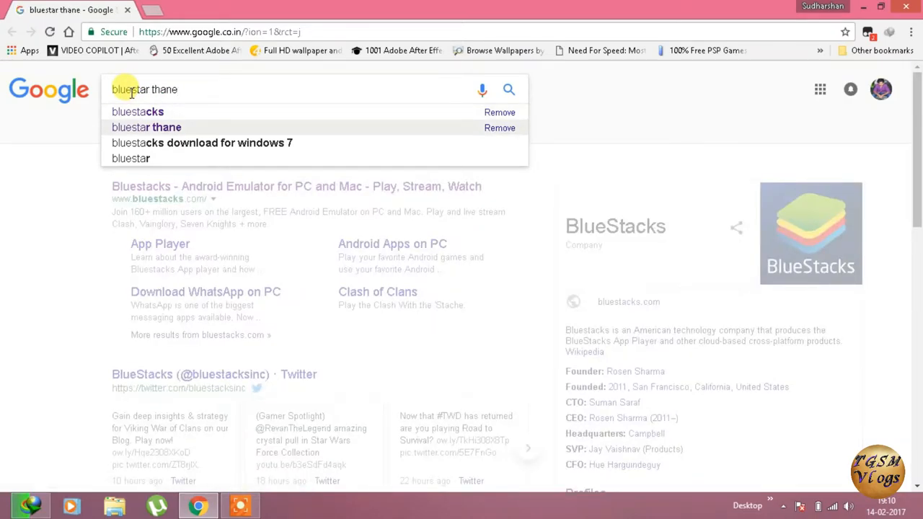
click(138, 112)
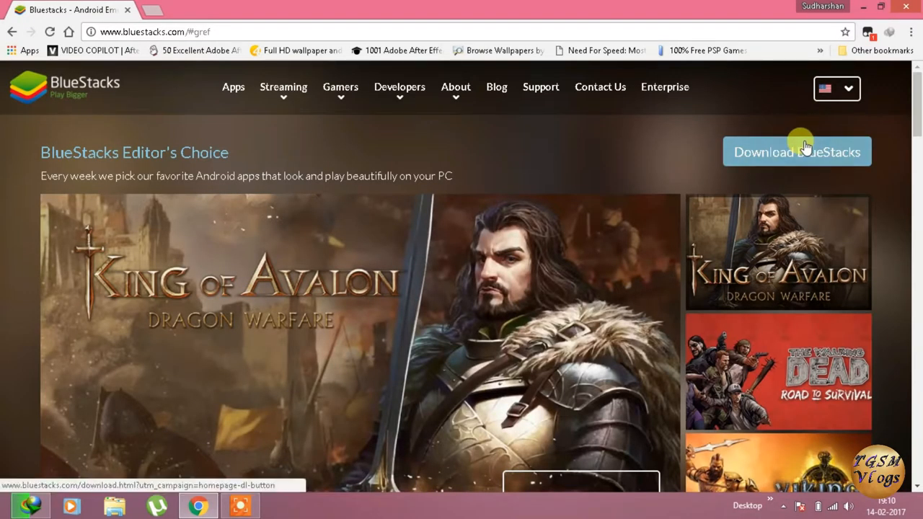
mouse_move(263, 141)
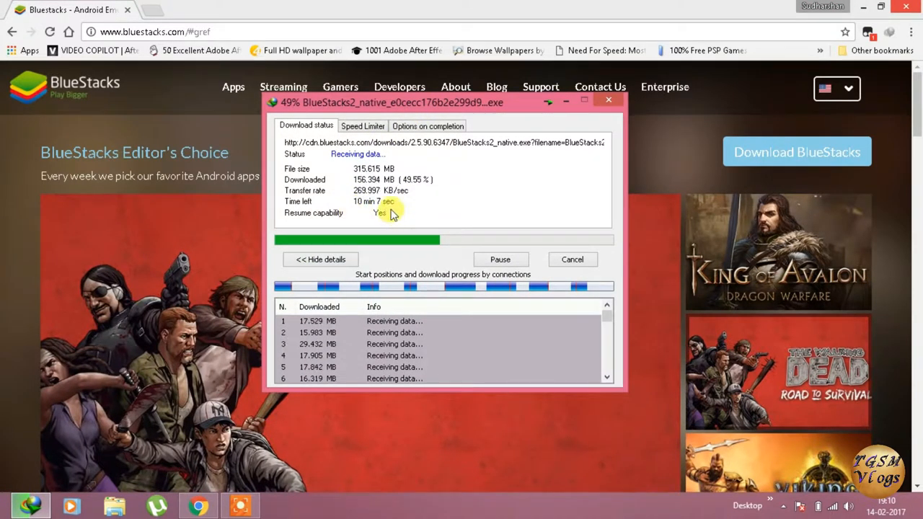
mouse_move(483, 180)
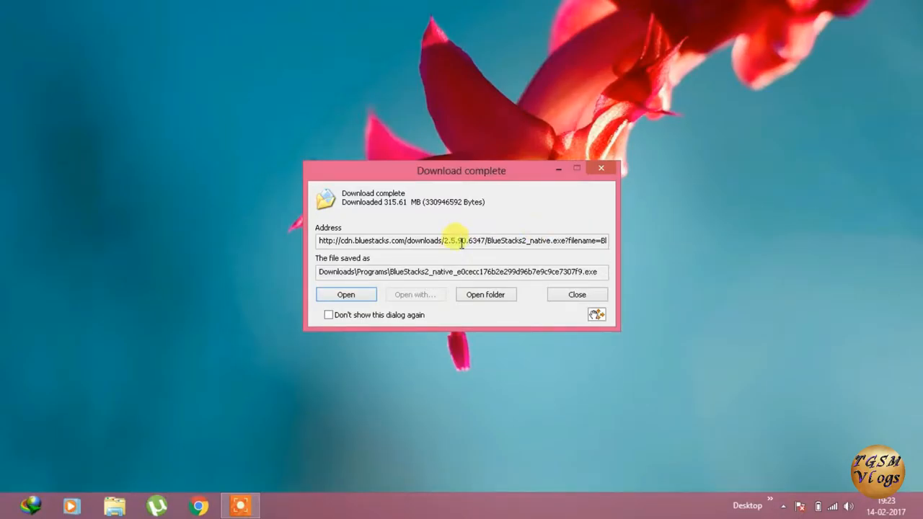
Open the Programs downloads folder and run the BlueStacks2_native.exe installer.
click(577, 294)
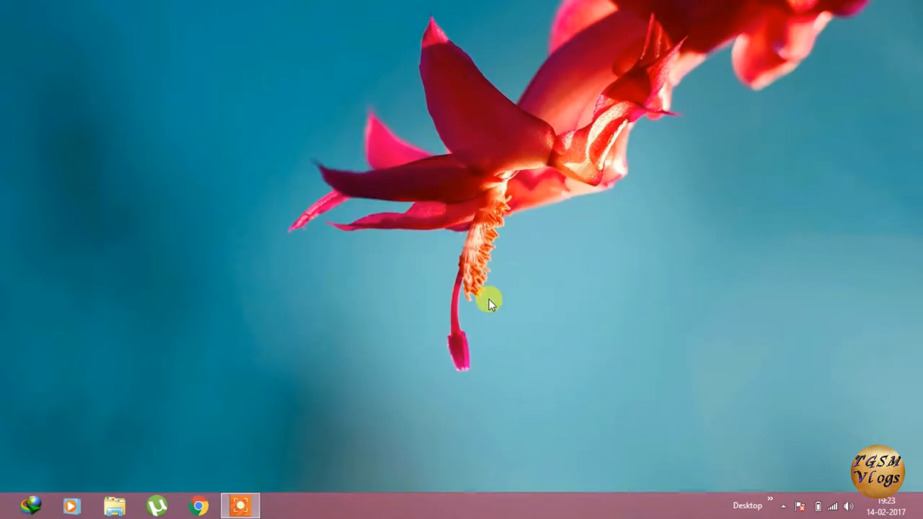
click(114, 506)
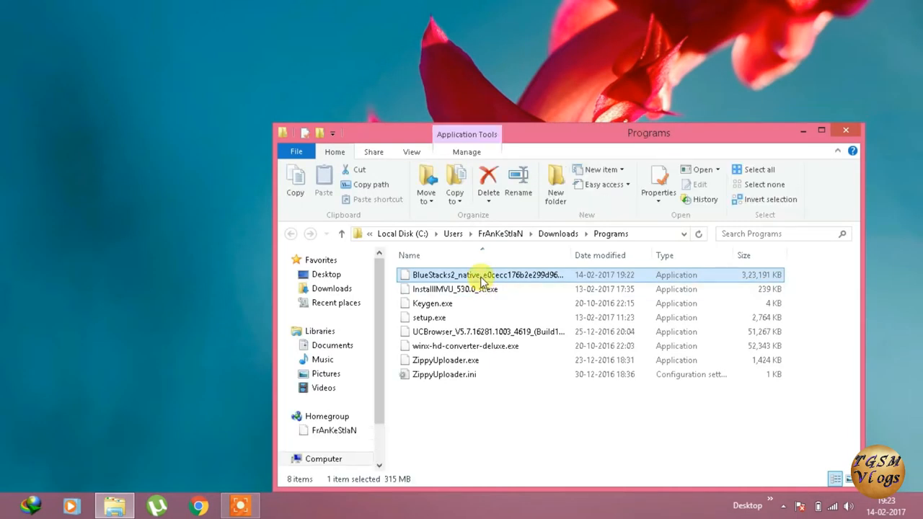
scroll(down, 3)
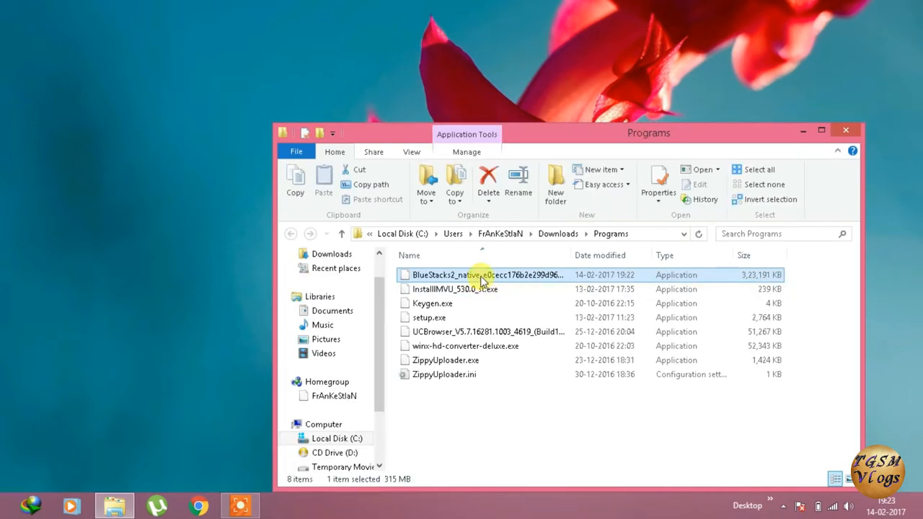
mouse_move(647, 133)
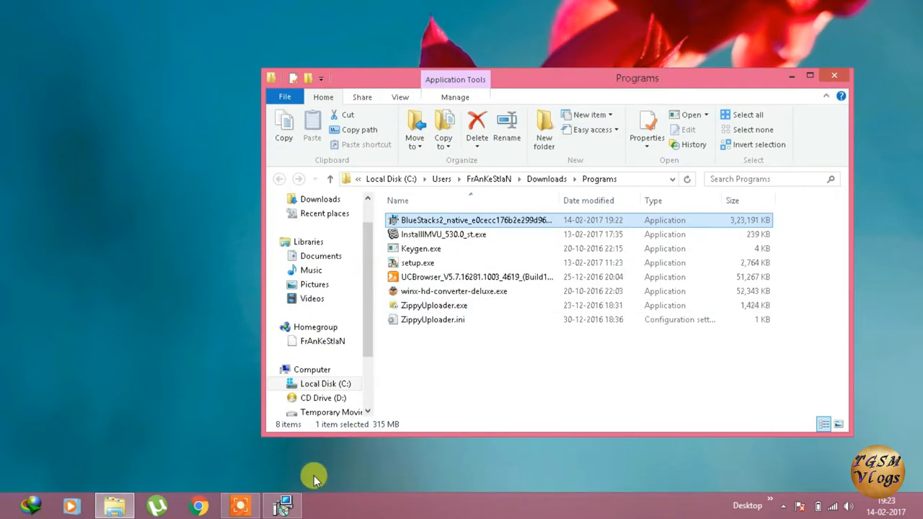
double_click(475, 219)
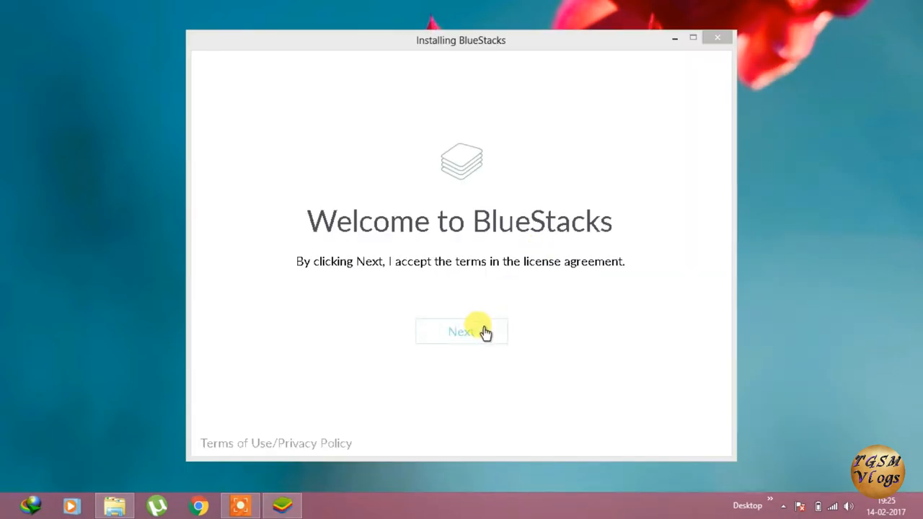
Accept the license, keep C:\ProgramData as data location, and finish with Start BlueStacks checked.
click(461, 331)
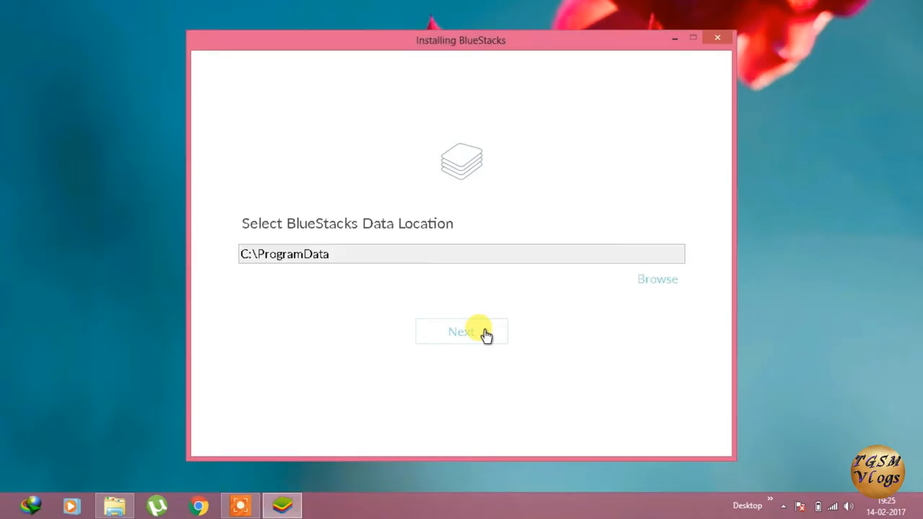
click(461, 332)
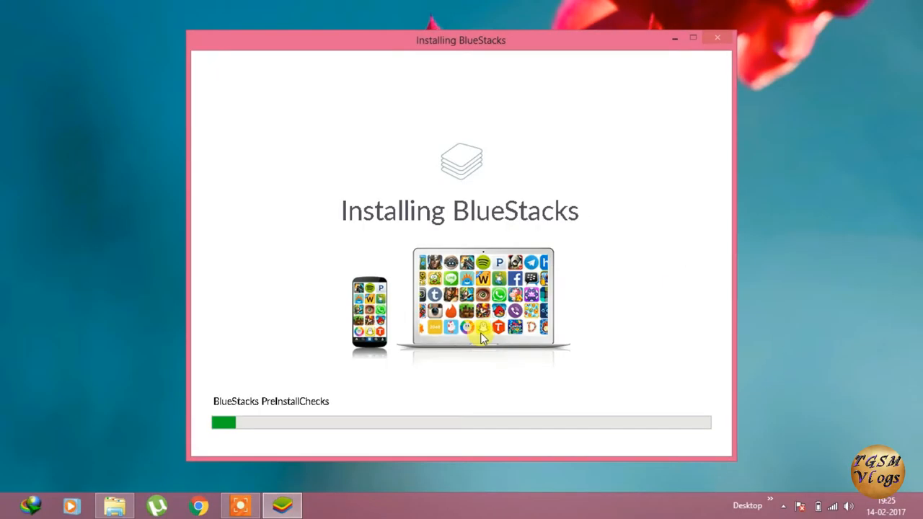
mouse_move(613, 273)
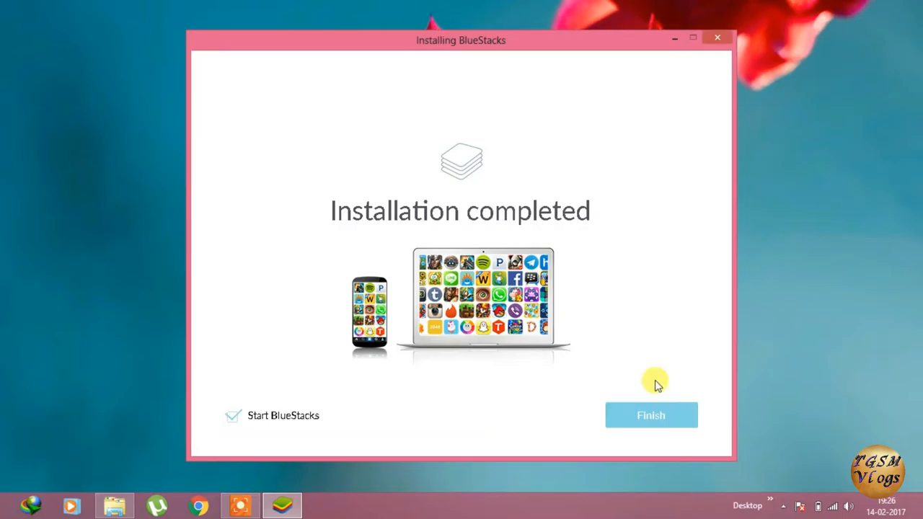
click(651, 414)
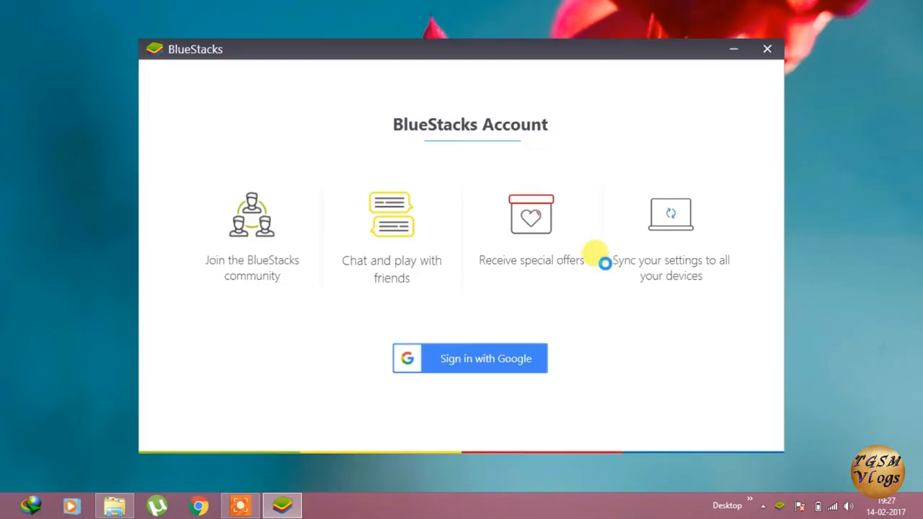
mouse_move(43, 18)
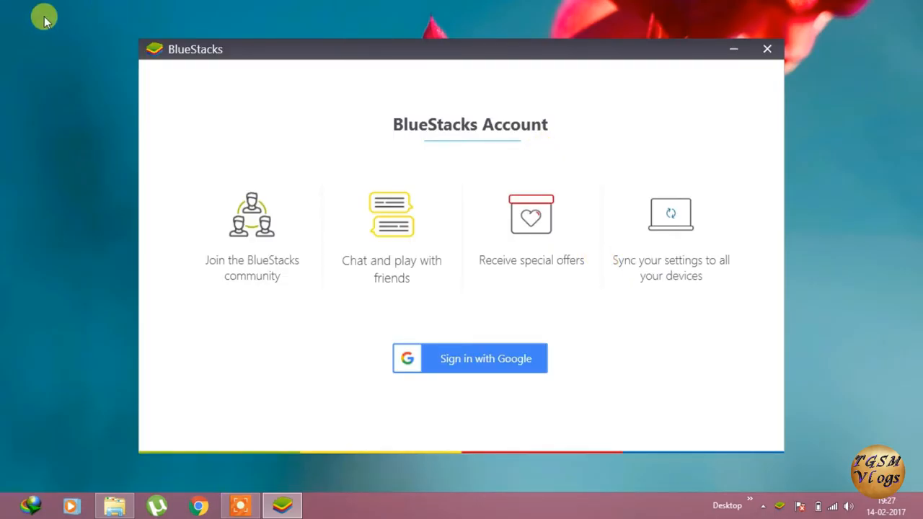
mouse_move(512, 364)
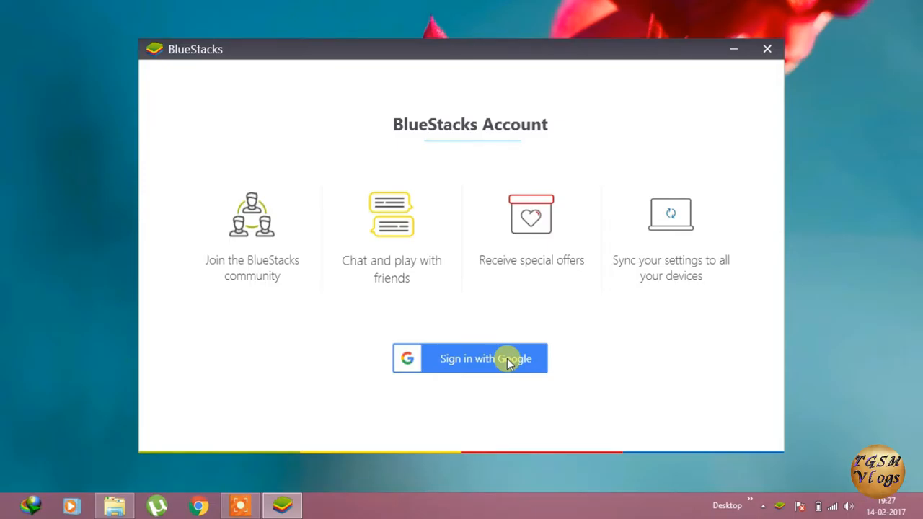
Sign in with Google email and password, allow BlueStacks access, and submit the profile page.
click(470, 358)
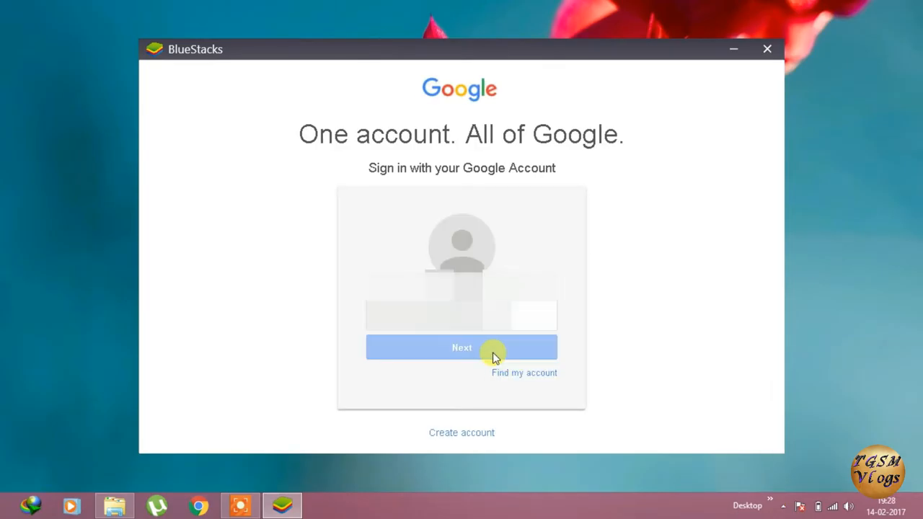
click(461, 347)
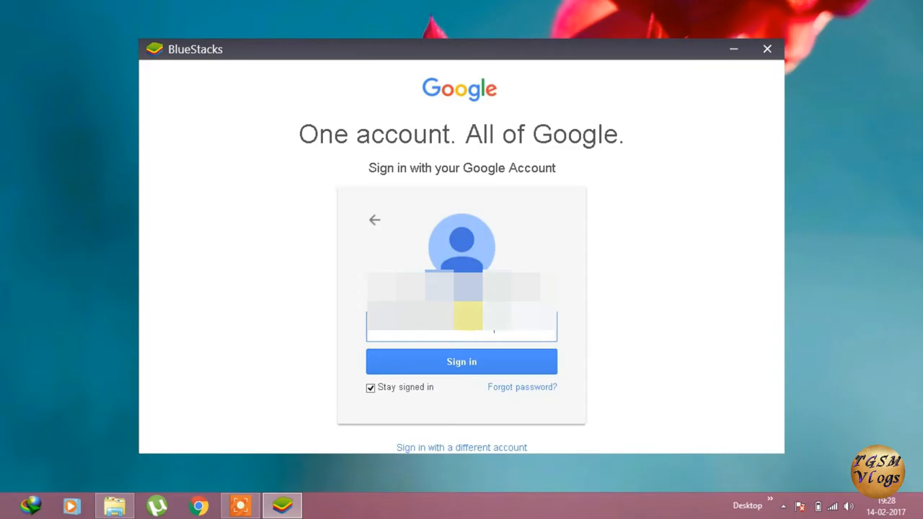
click(462, 362)
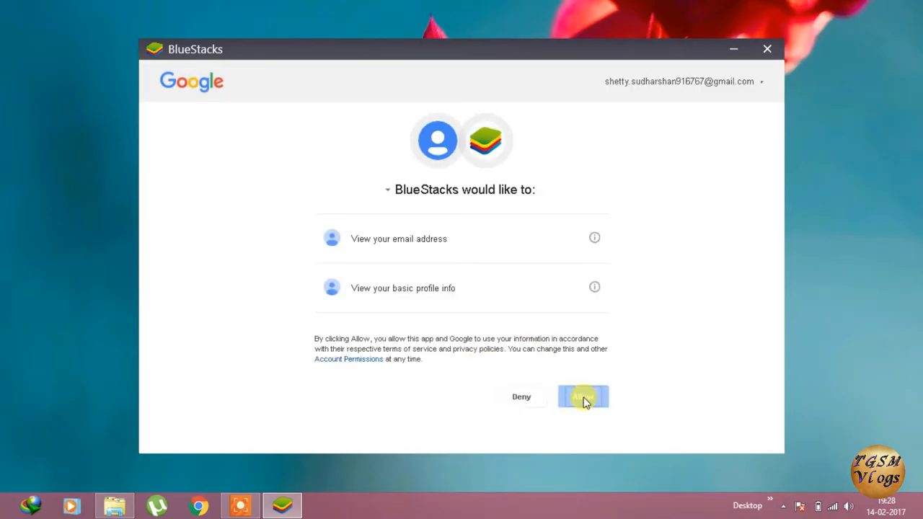
click(583, 397)
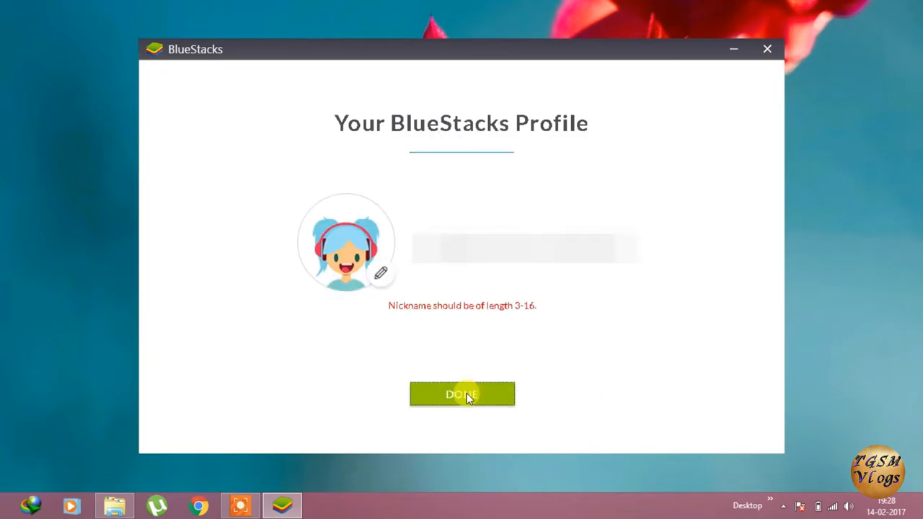
mouse_move(396, 250)
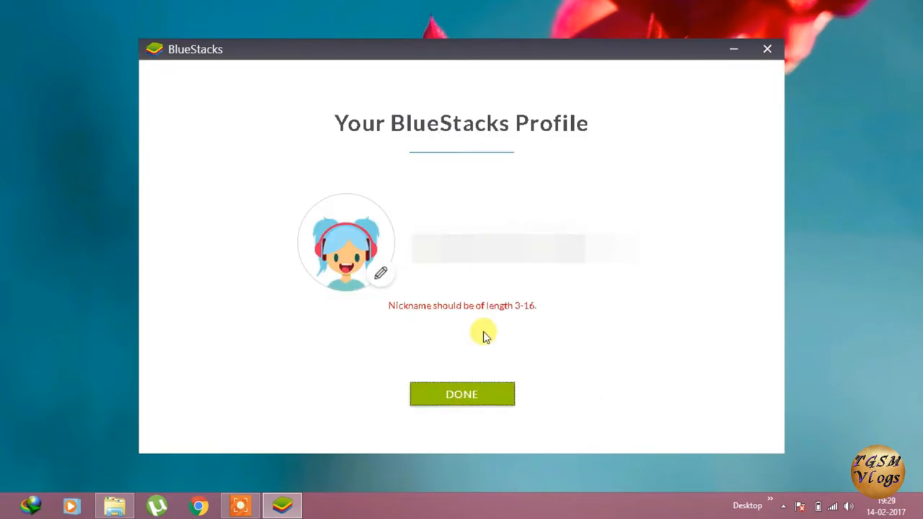
click(461, 394)
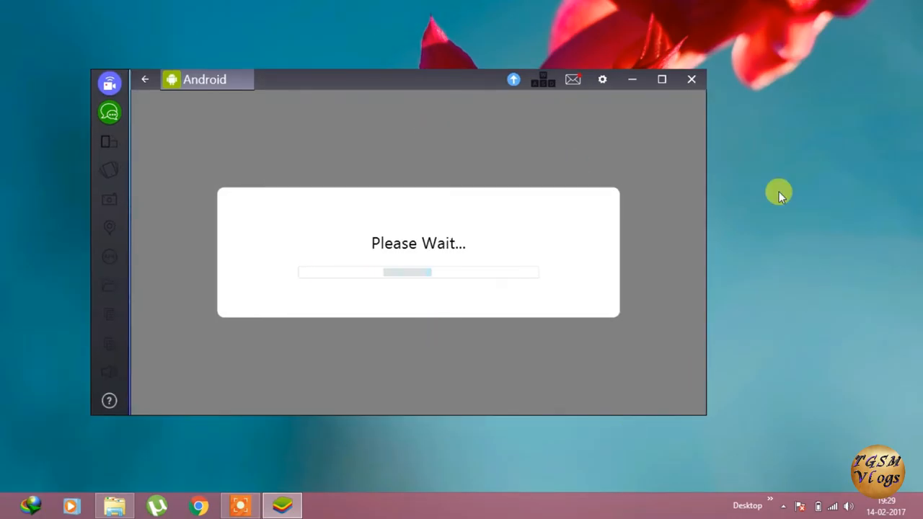
mouse_move(551, 263)
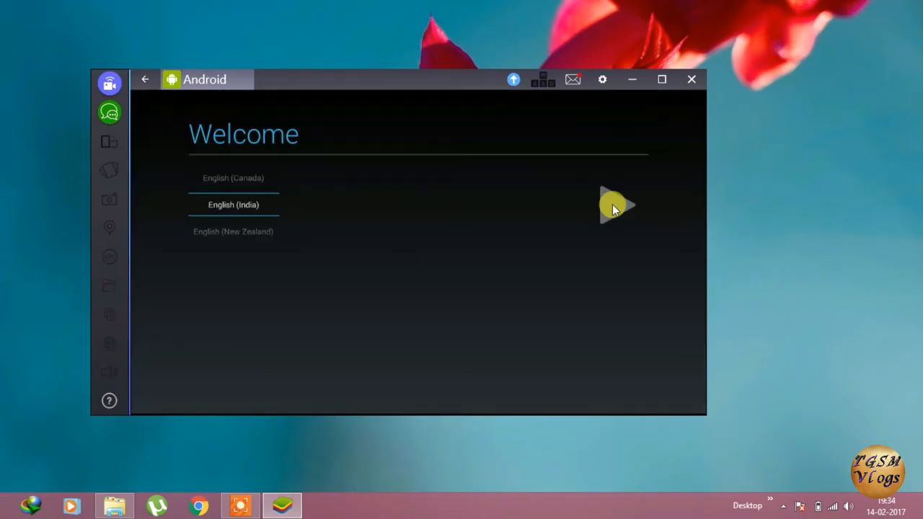
Keep English (India), add the existing Google account, and accept the Google terms.
click(617, 205)
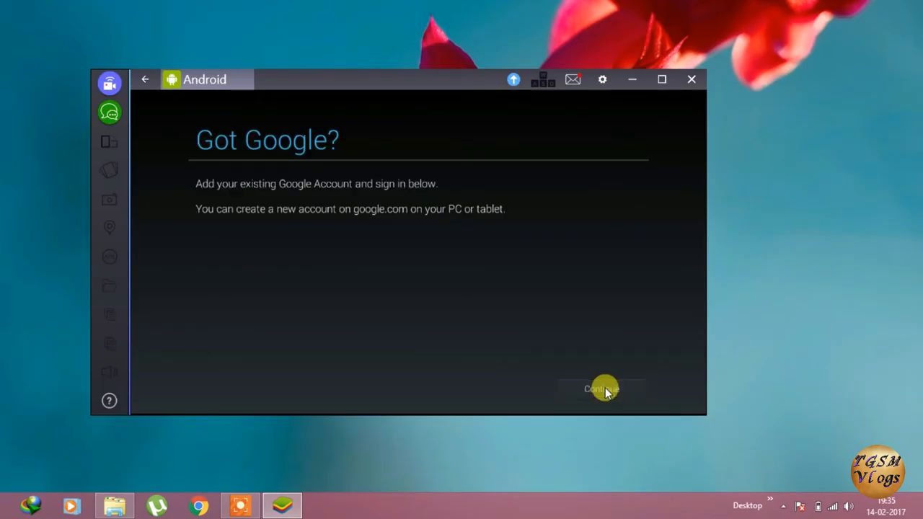
click(598, 388)
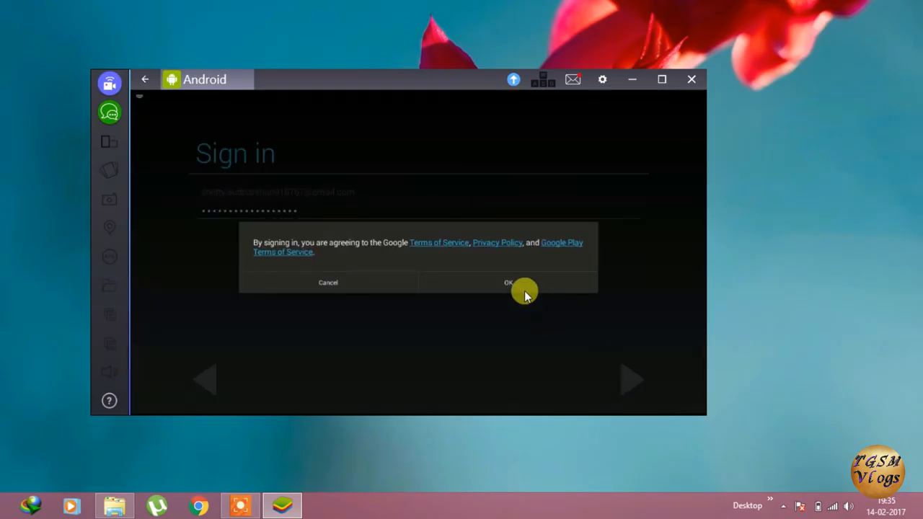
click(508, 282)
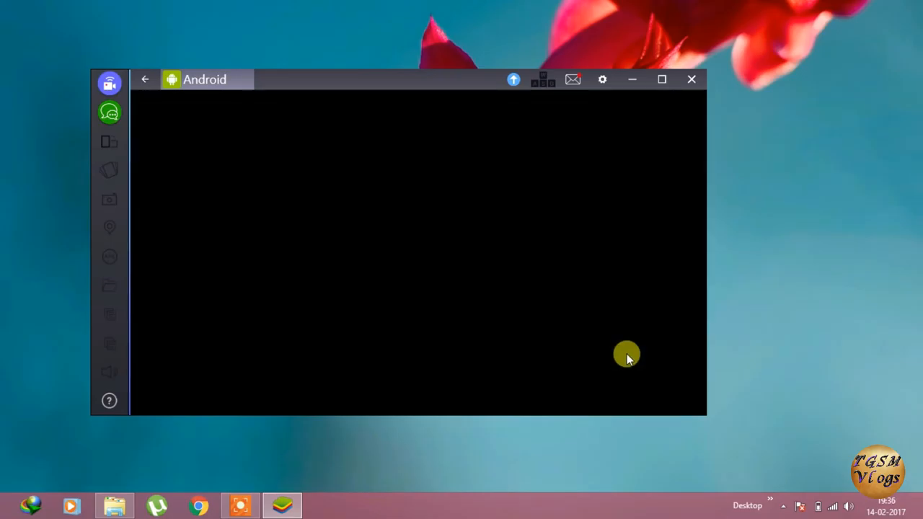
mouse_move(630, 380)
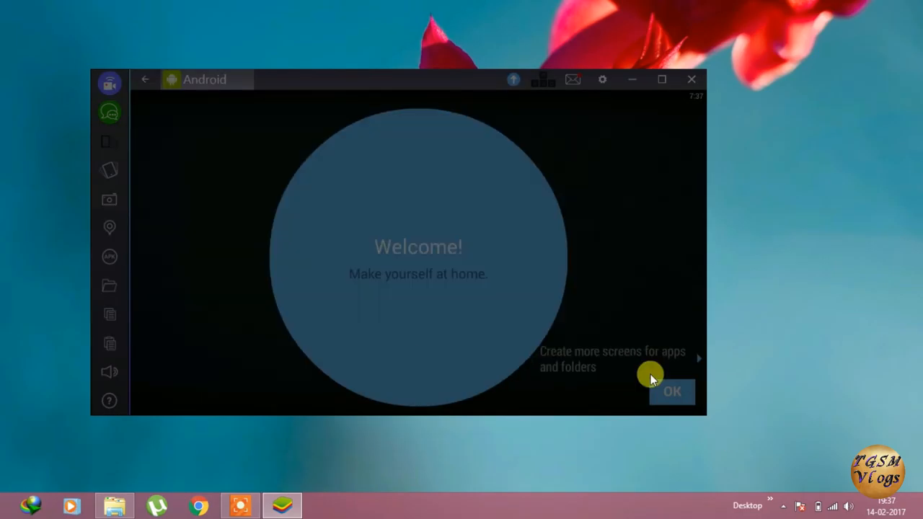
Dismiss the 'Welcome! Make yourself at home' tip and open the app drawer.
click(671, 391)
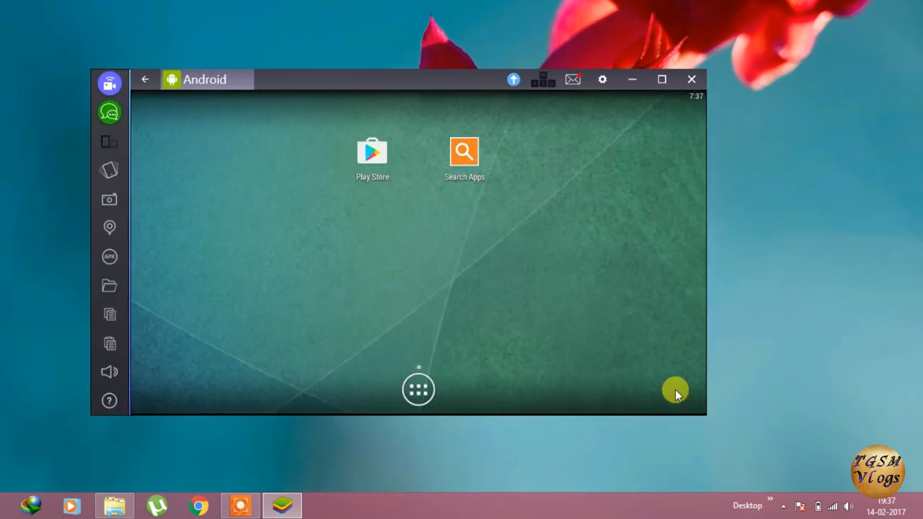
mouse_move(444, 375)
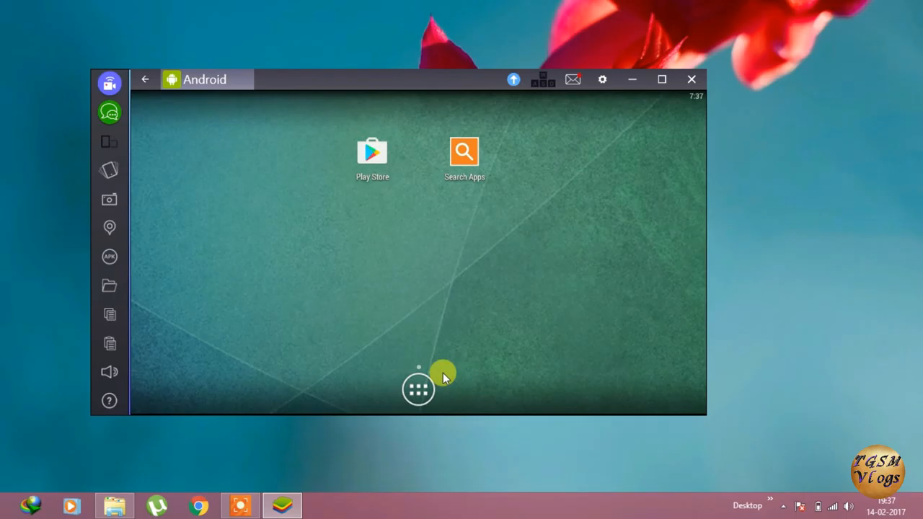
click(418, 389)
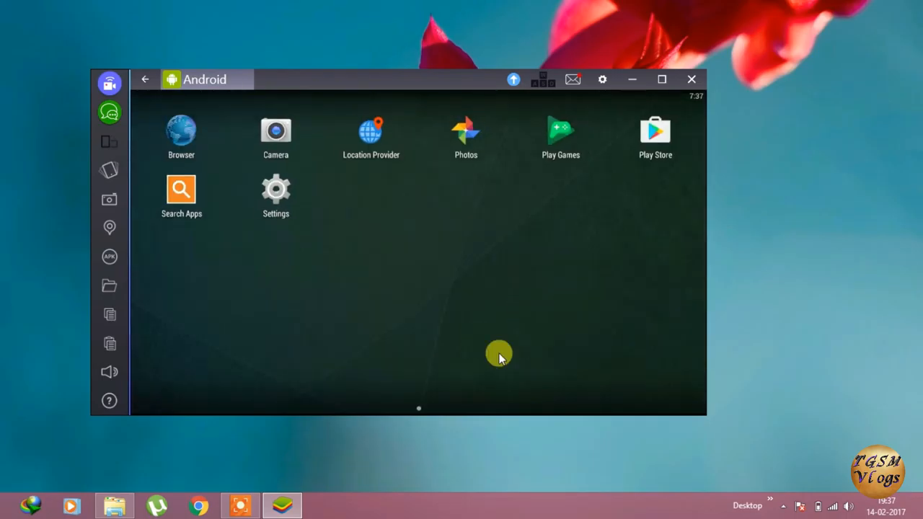